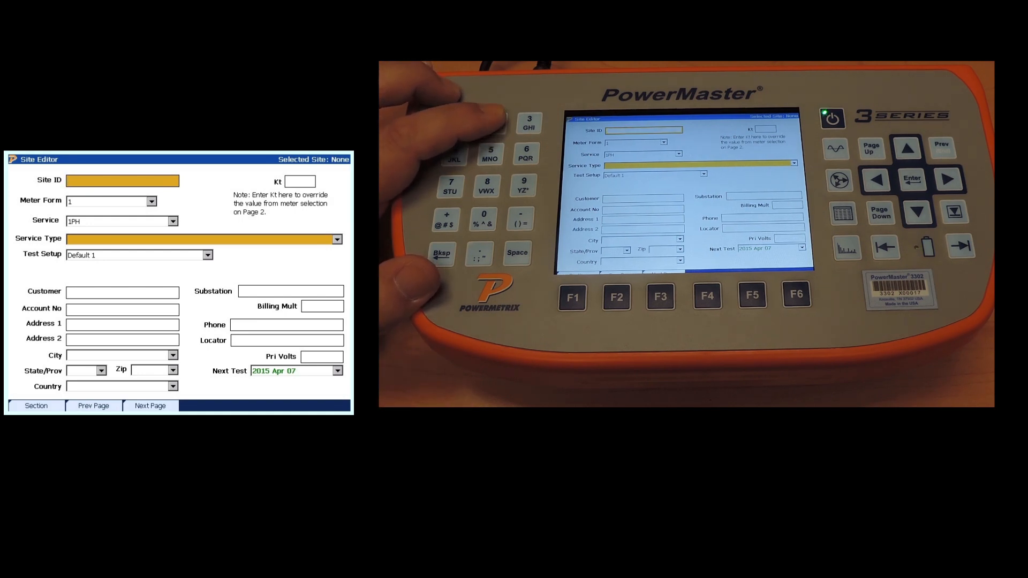
Enter DEMO as the Site ID using the keypad.
{"action": "type", "text": "c"}
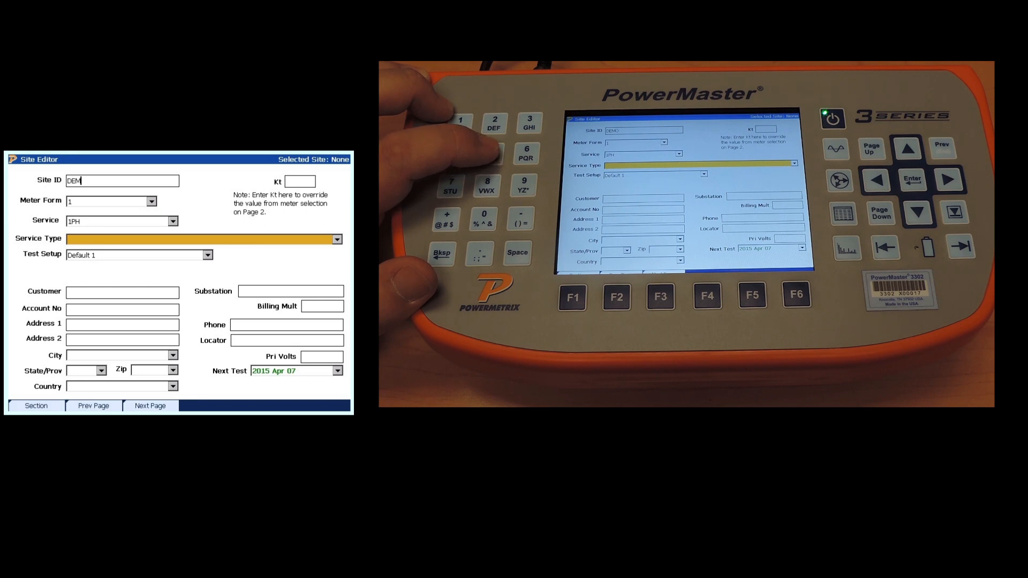
{"action": "type", "text": "O"}
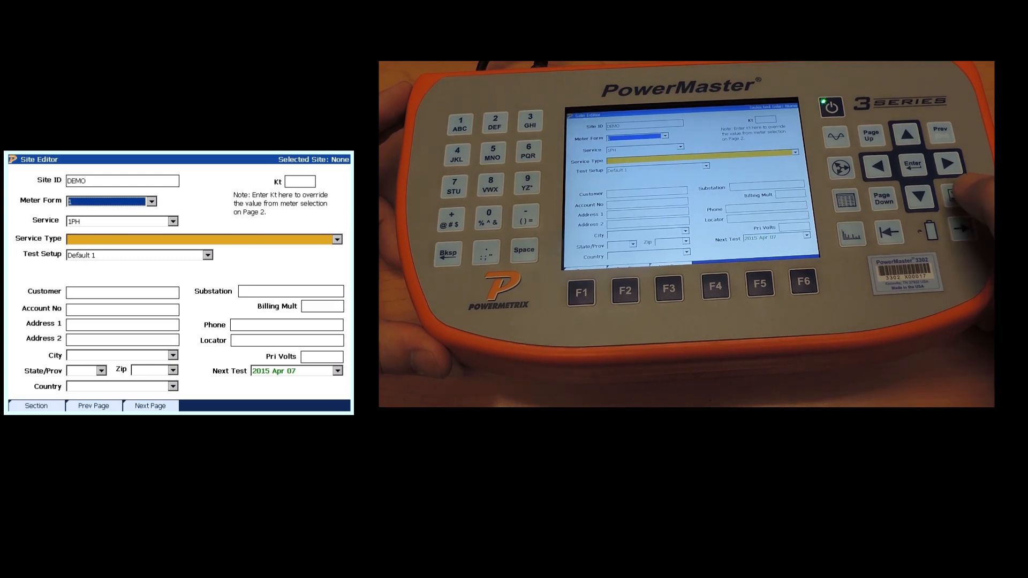
Choose meter form 9, accept the 4W-WYE service and bring up the Test Editor.
{"action": "left_click", "coordinate": [151, 200]}
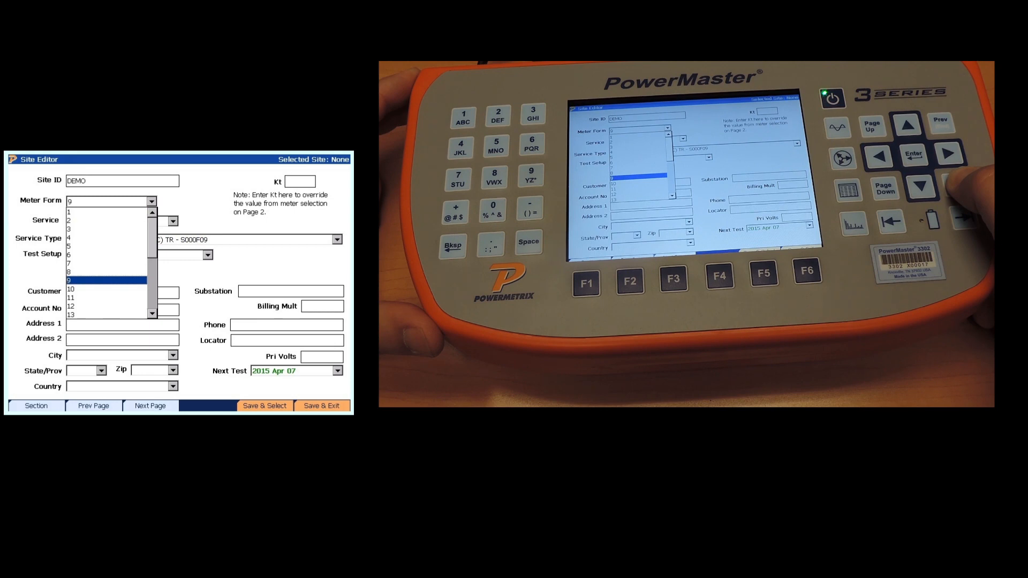
{"action": "left_click", "coordinate": [105, 279]}
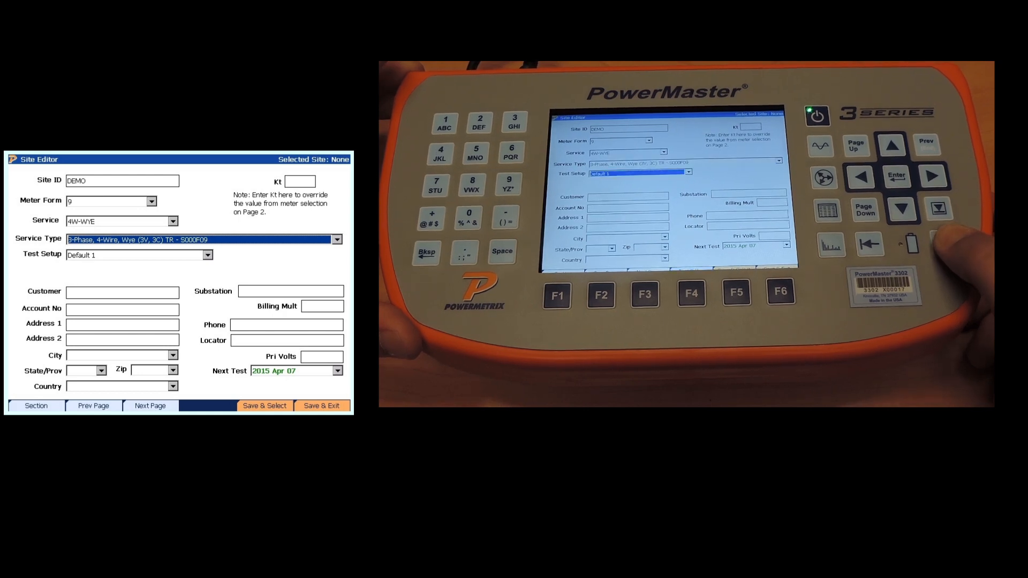
{"action": "left_click", "coordinate": [140, 255]}
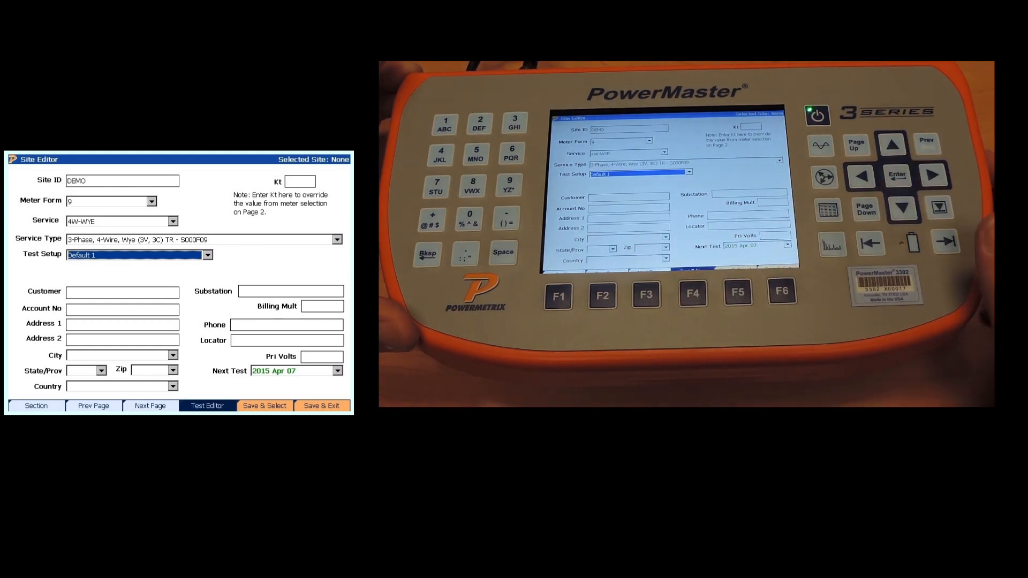
{"action": "left_click", "coordinate": [207, 405]}
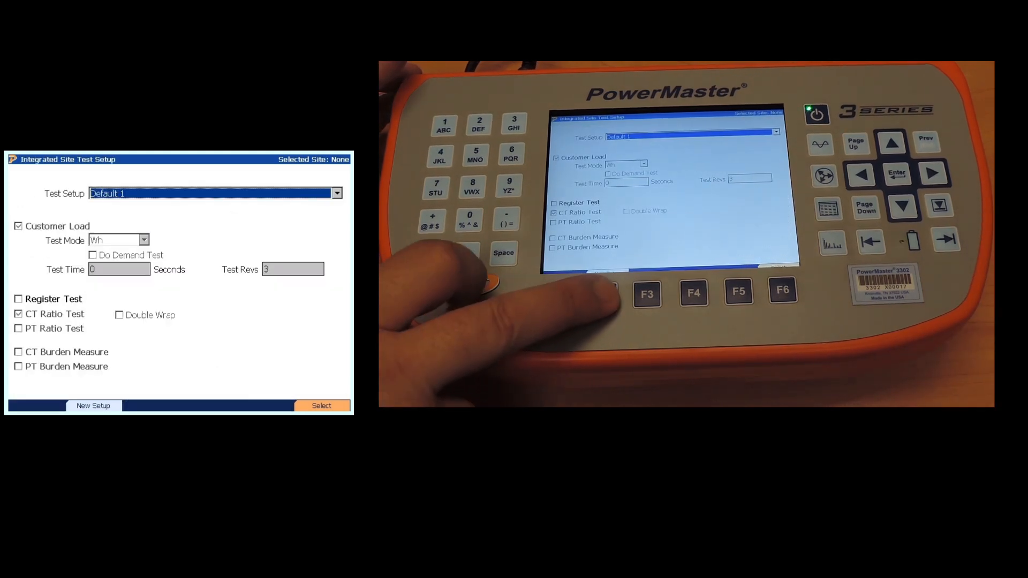
Start a new test setup with the New Setup softkey.
{"action": "left_click", "coordinate": [92, 405]}
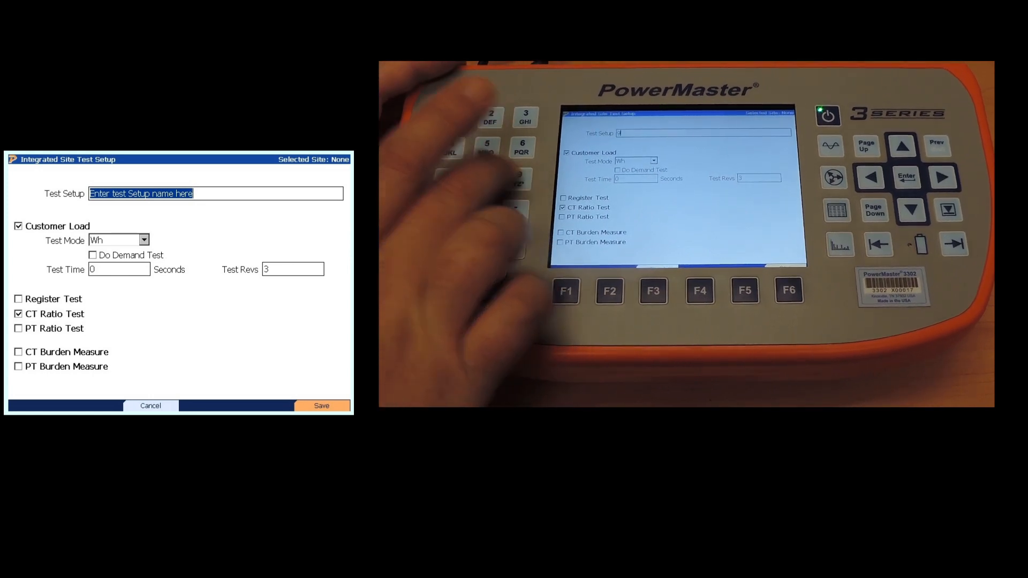
Key in the test setup name '9S 4W WYE CL CT B&R'.
{"action": "type", "text": "95"}
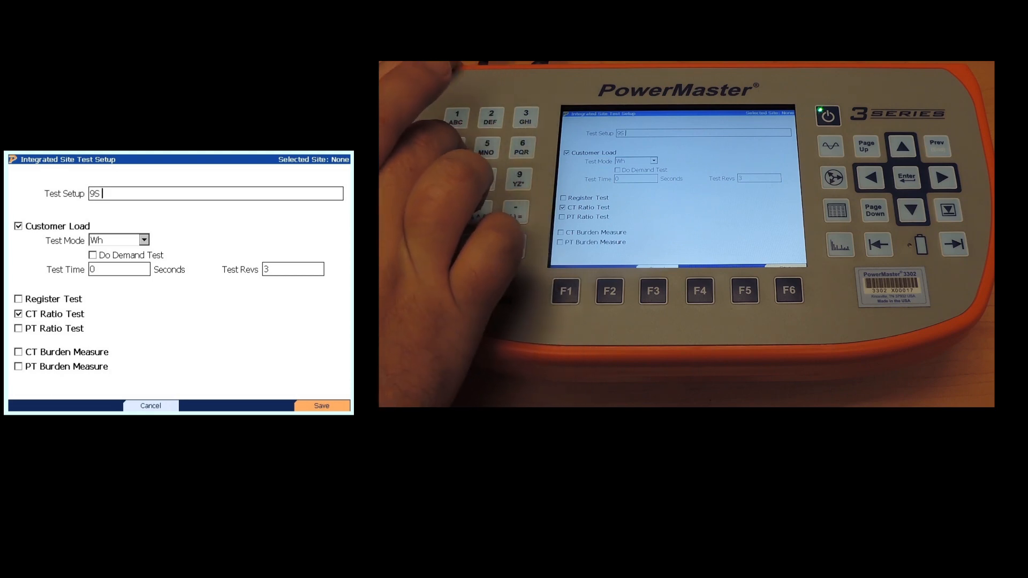
{"action": "type", "text": "4"}
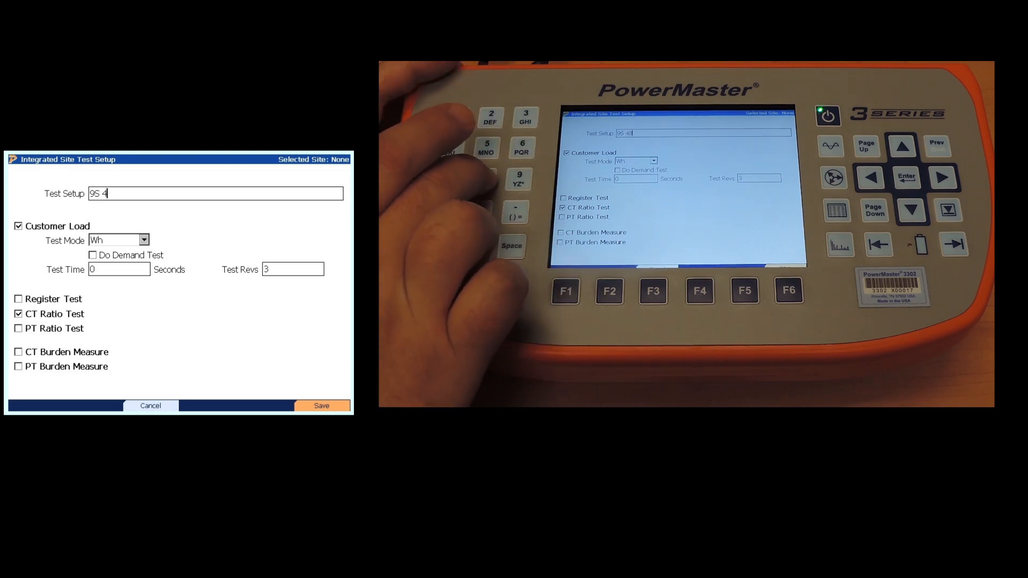
{"action": "type", "text": "W"}
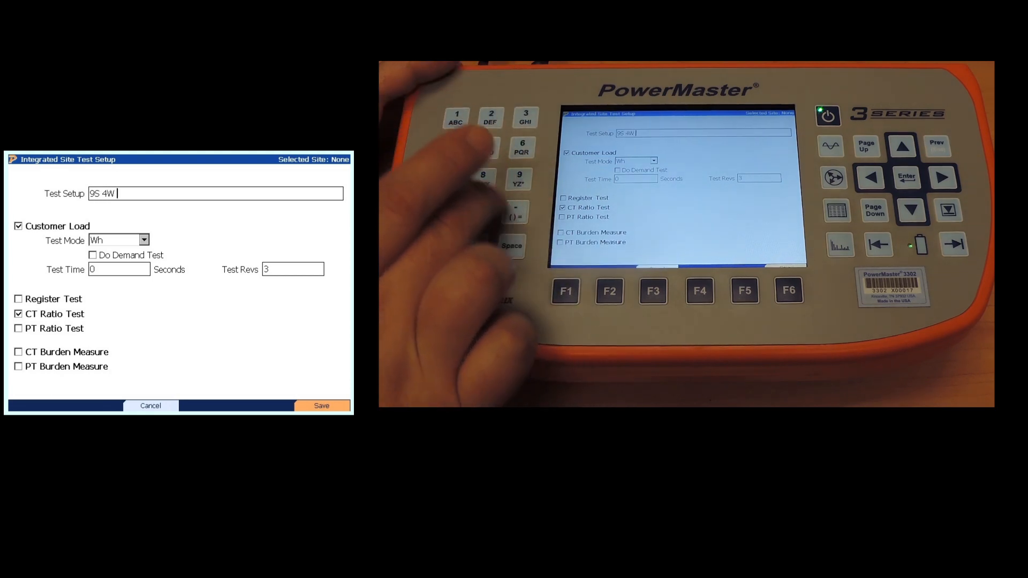
{"action": "type", "text": "W"}
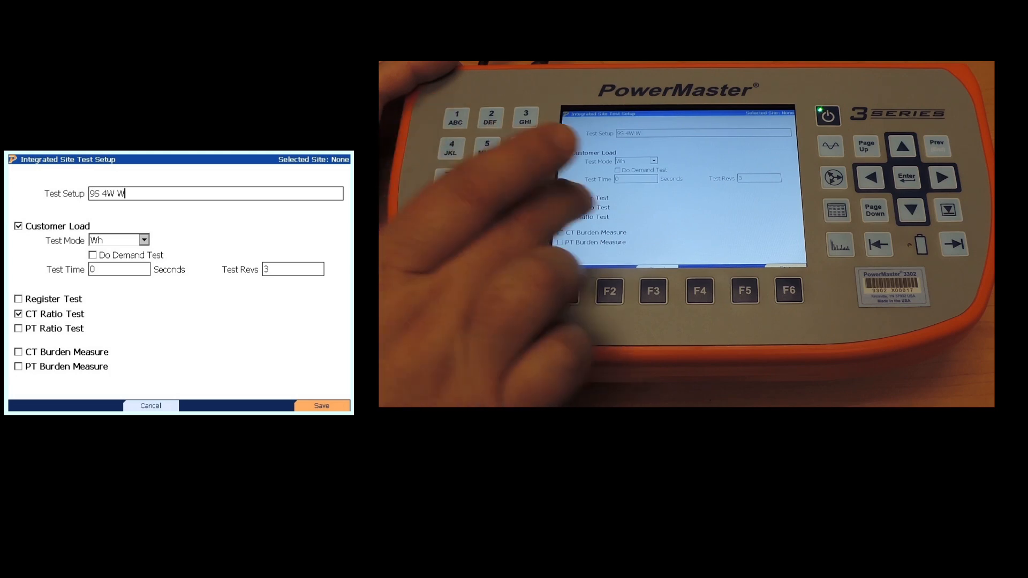
{"action": "type", "text": "Y"}
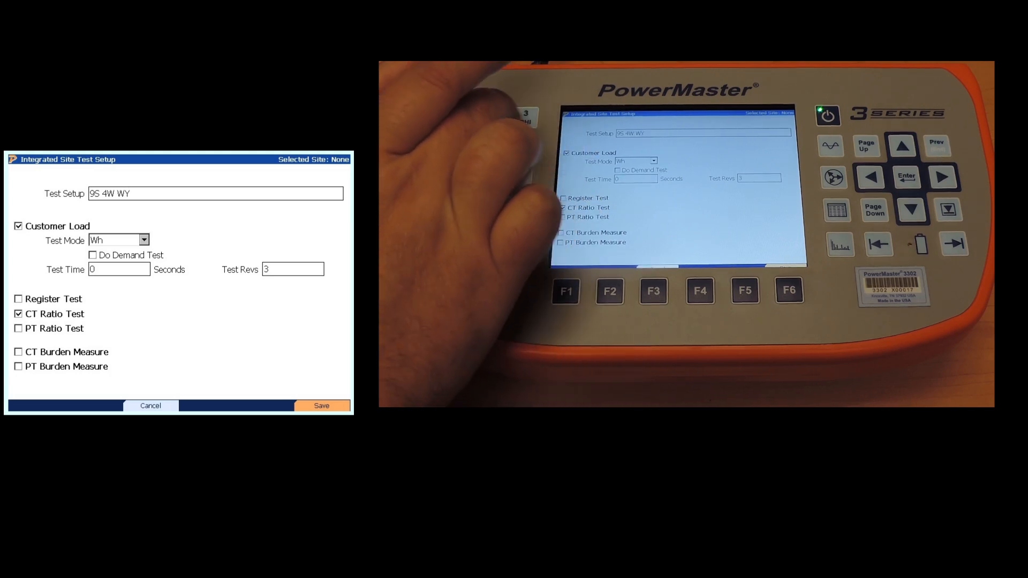
{"action": "type", "text": "E"}
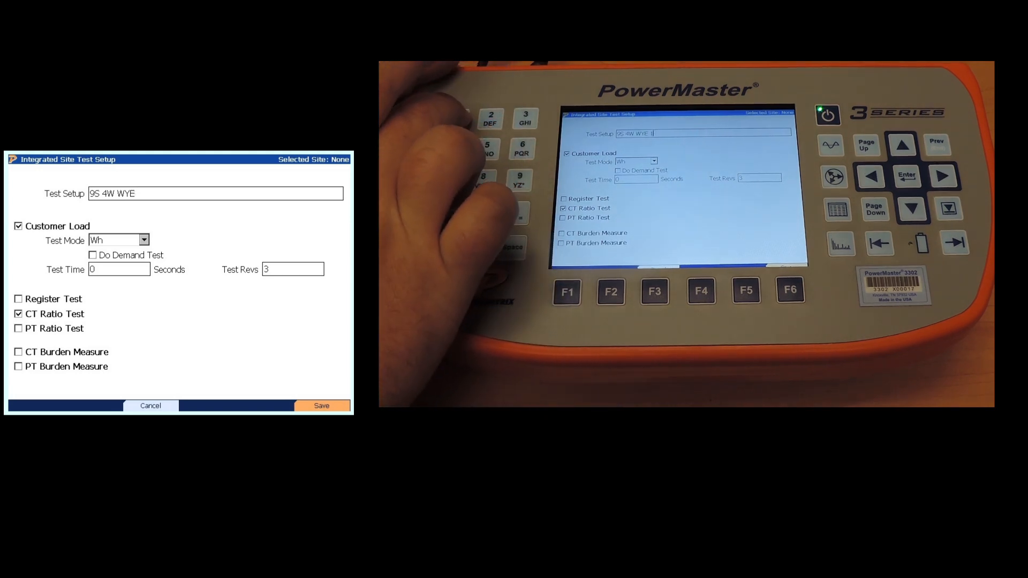
{"action": "type", "text": "C"}
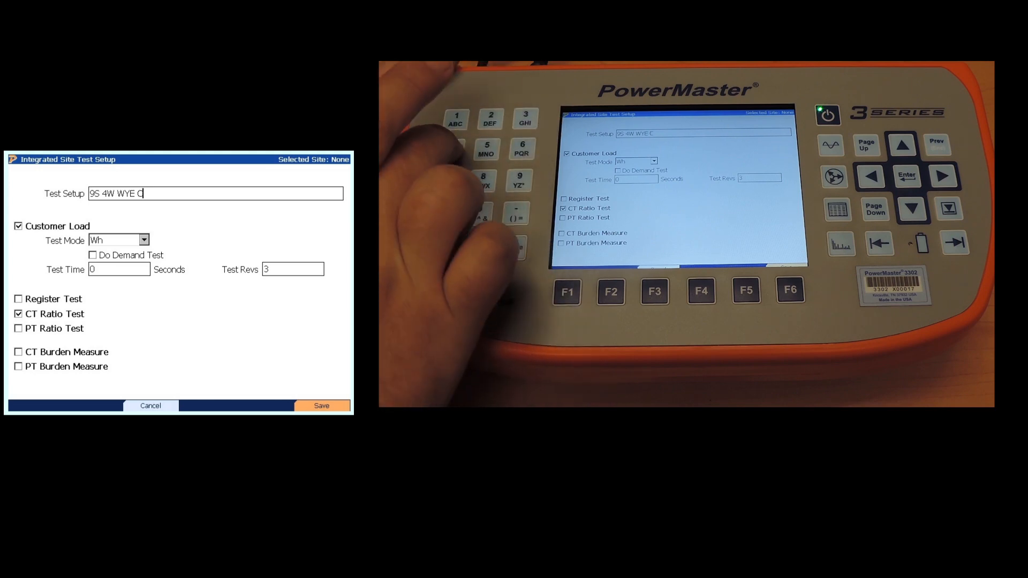
{"action": "type", "text": "L"}
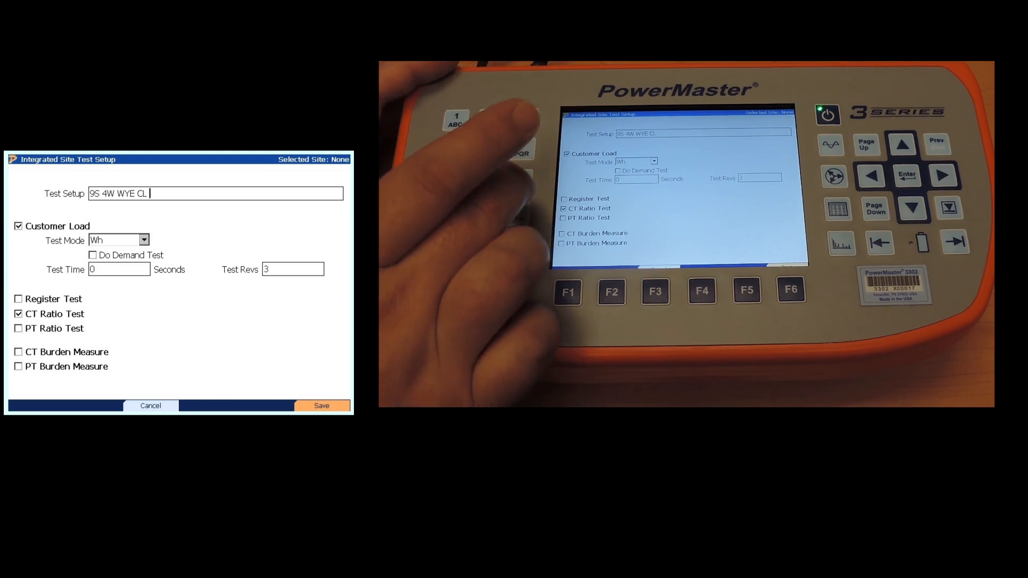
{"action": "type", "text": "B"}
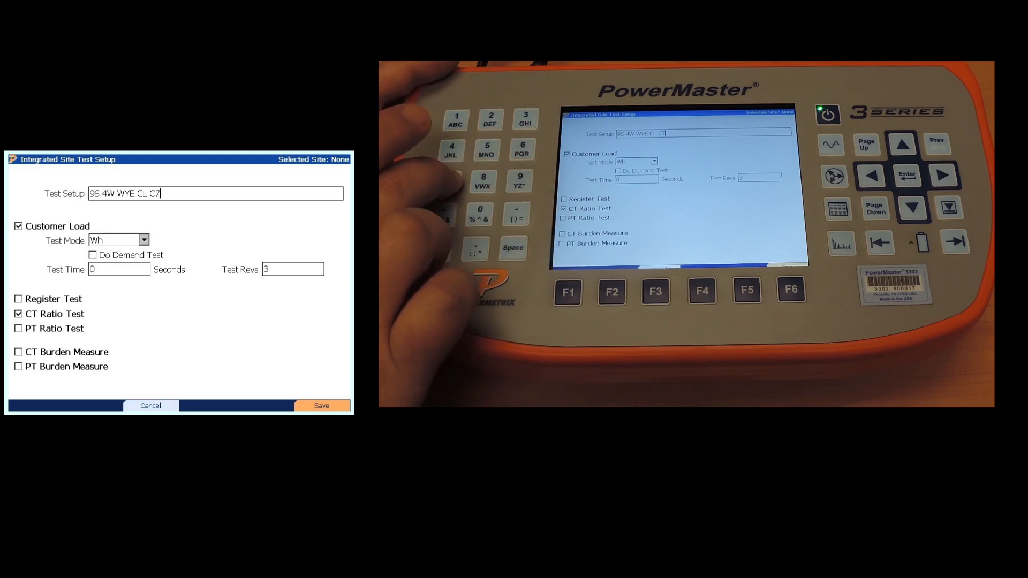
{"action": "type", "text": "T"}
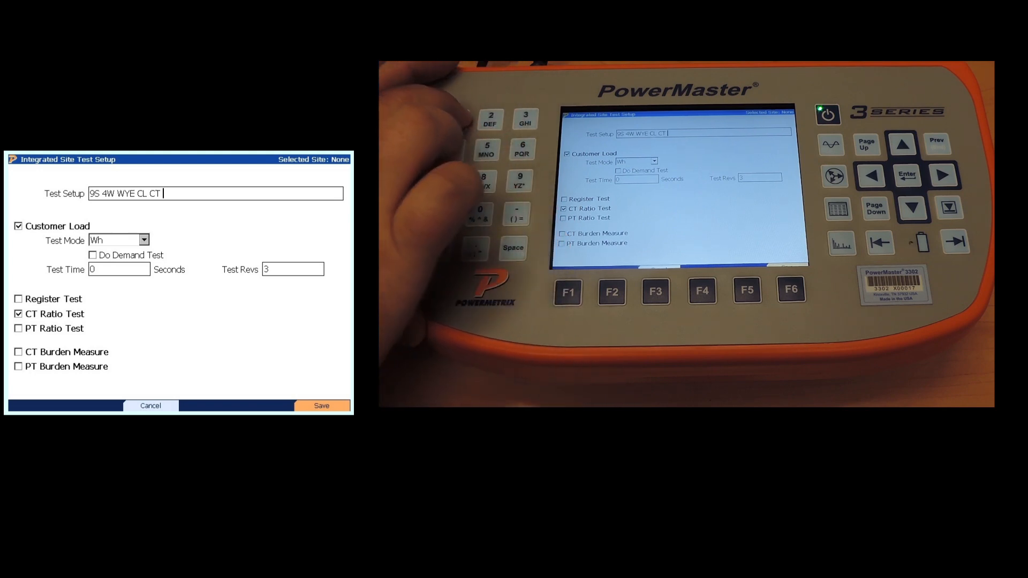
{"action": "type", "text": "A"}
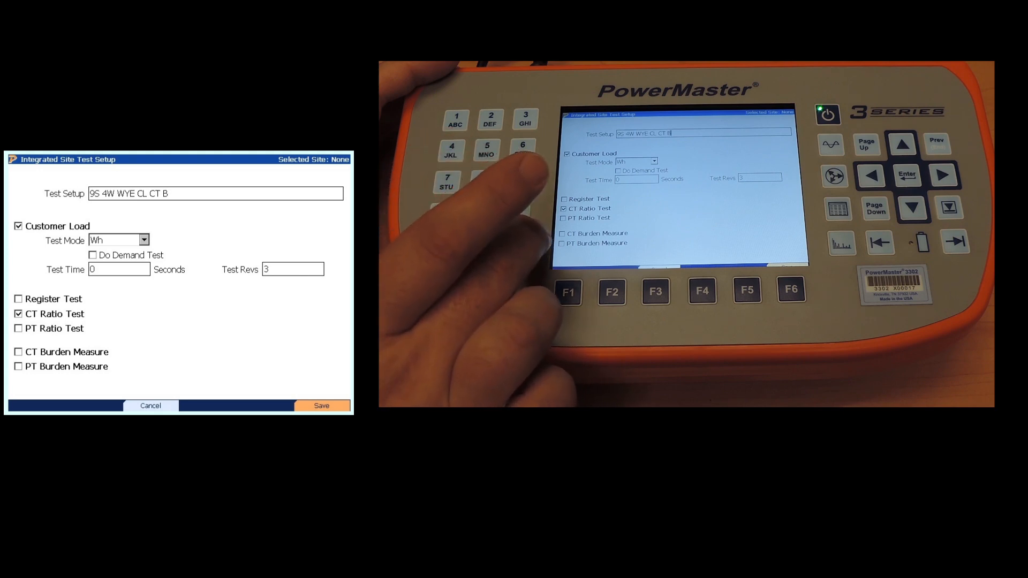
{"action": "type", "text": "0"}
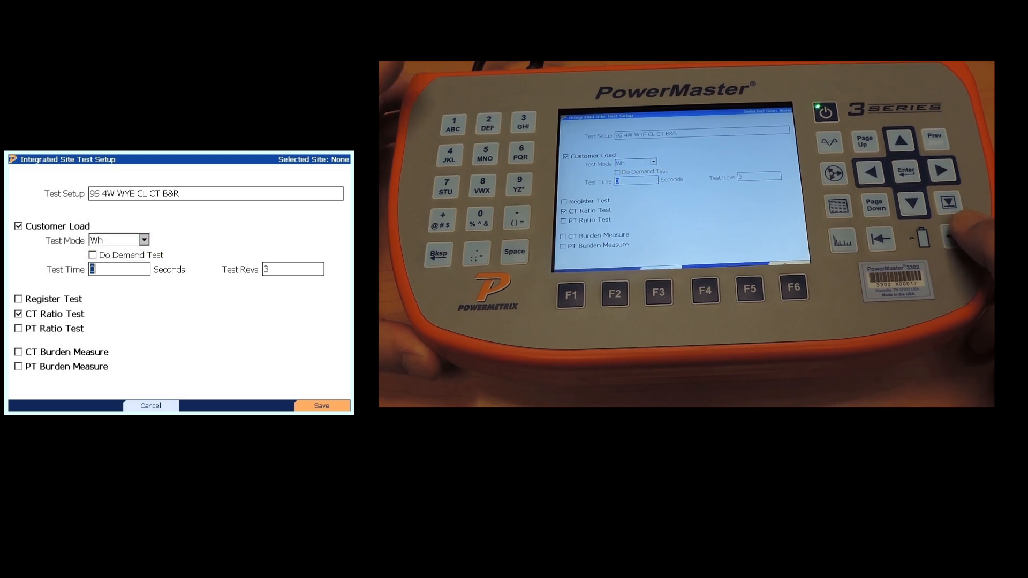
Set Test Time to 120 seconds and Test Revs to 5, then save the setup.
{"action": "type", "text": "1"}
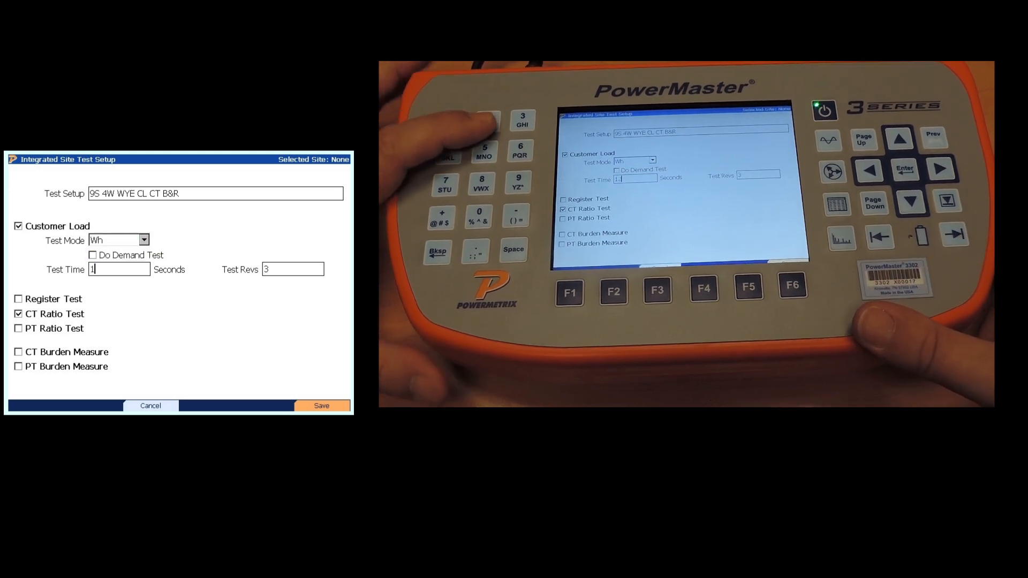
{"action": "type", "text": "20"}
{"action": "left_click", "coordinate": [292, 270]}
{"action": "type", "text": "5"}
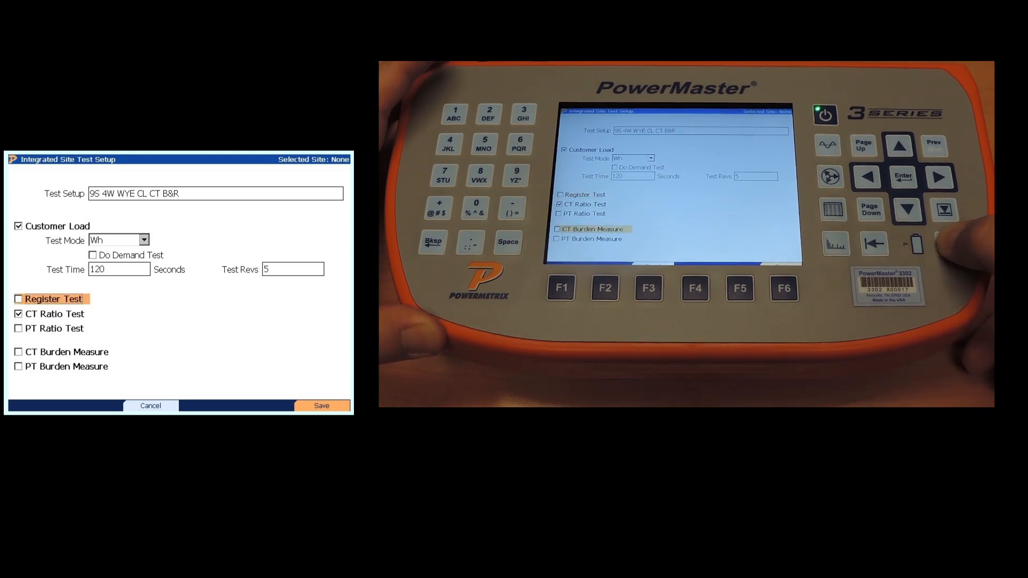
{"action": "left_click", "coordinate": [65, 351]}
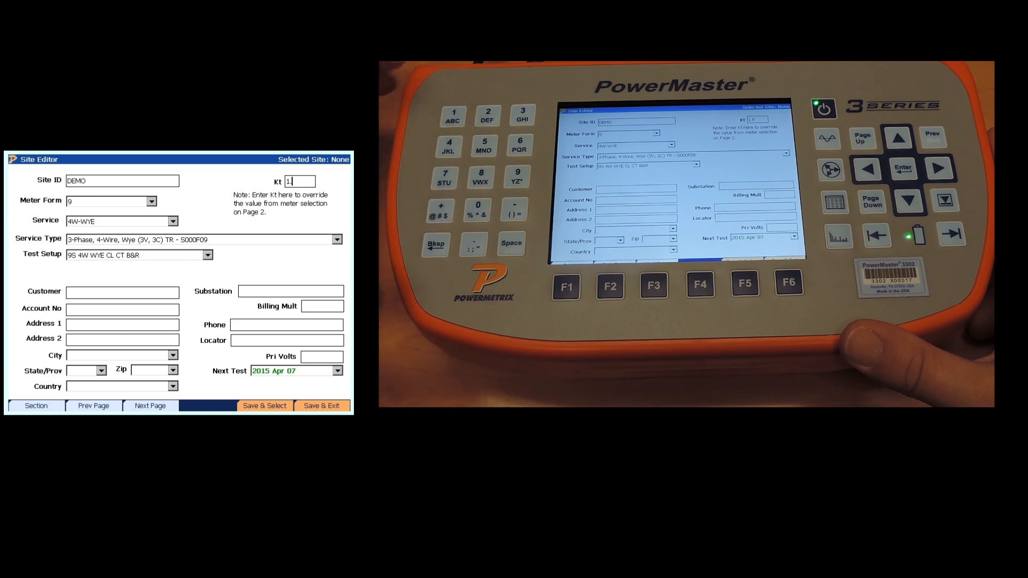
Enter a Kt of 1.8 and advance to the Meter page.
{"action": "type", "text": ".8"}
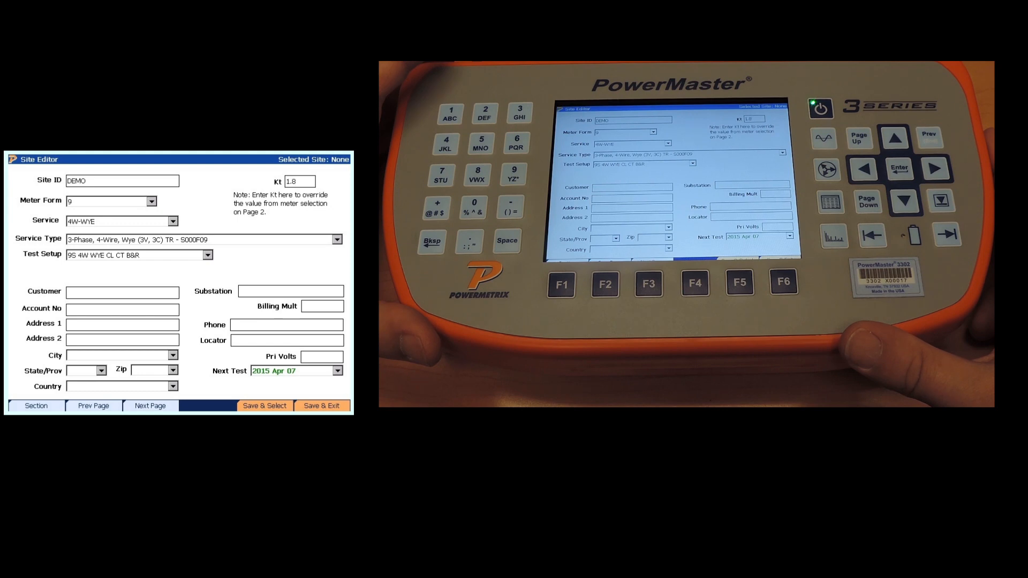
{"action": "left_click", "coordinate": [299, 182]}
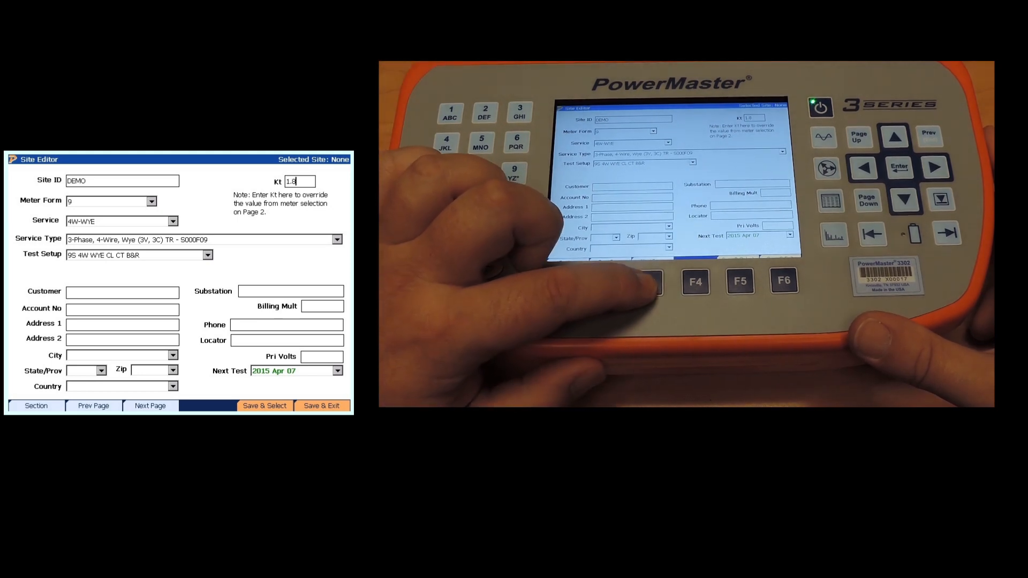
{"action": "left_click", "coordinate": [150, 405]}
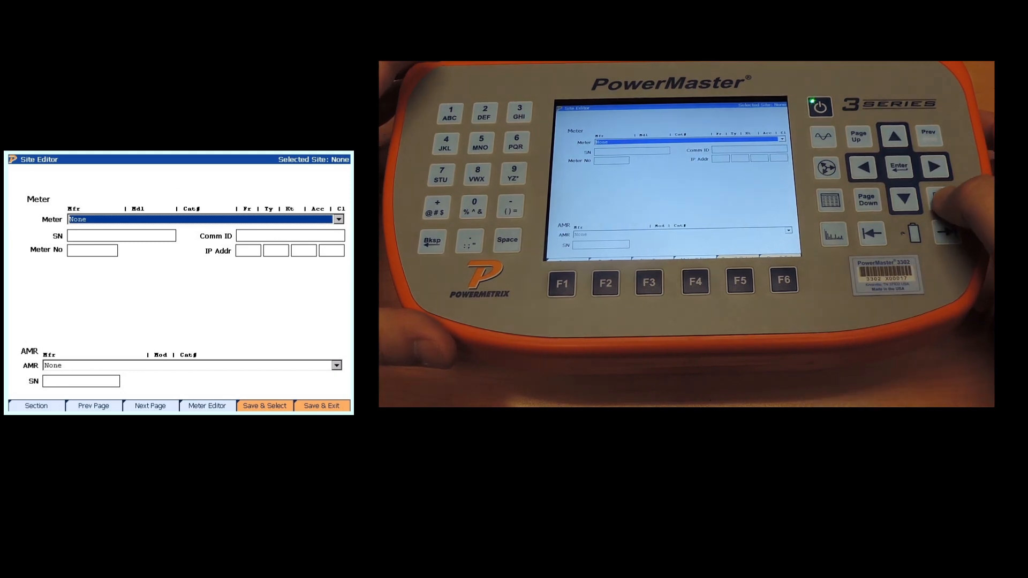
Page past the blank Meter, CT/PT and Instructions pages to Custom Fields page 1.
{"action": "left_click", "coordinate": [338, 219]}
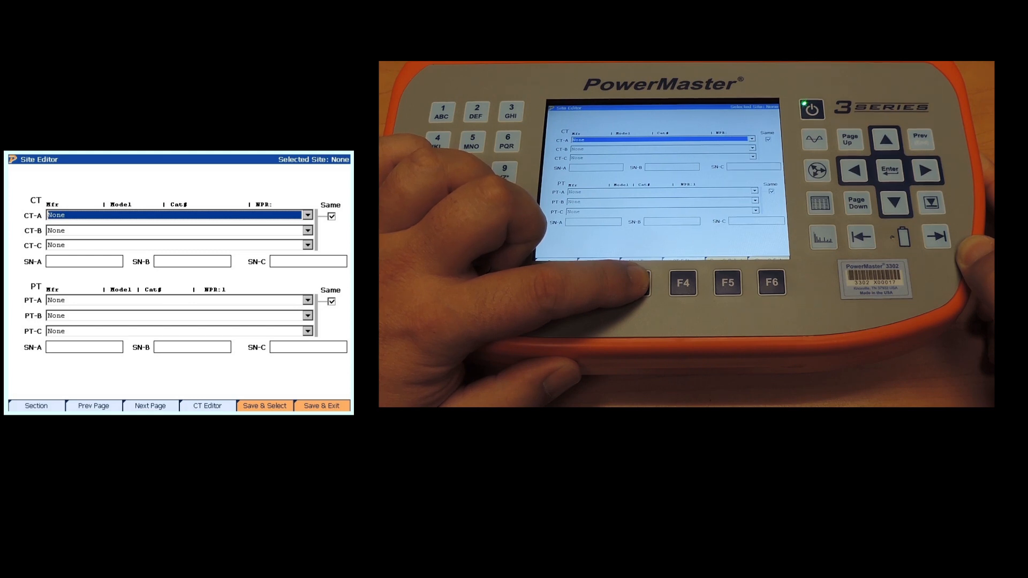
{"action": "left_click", "coordinate": [207, 406]}
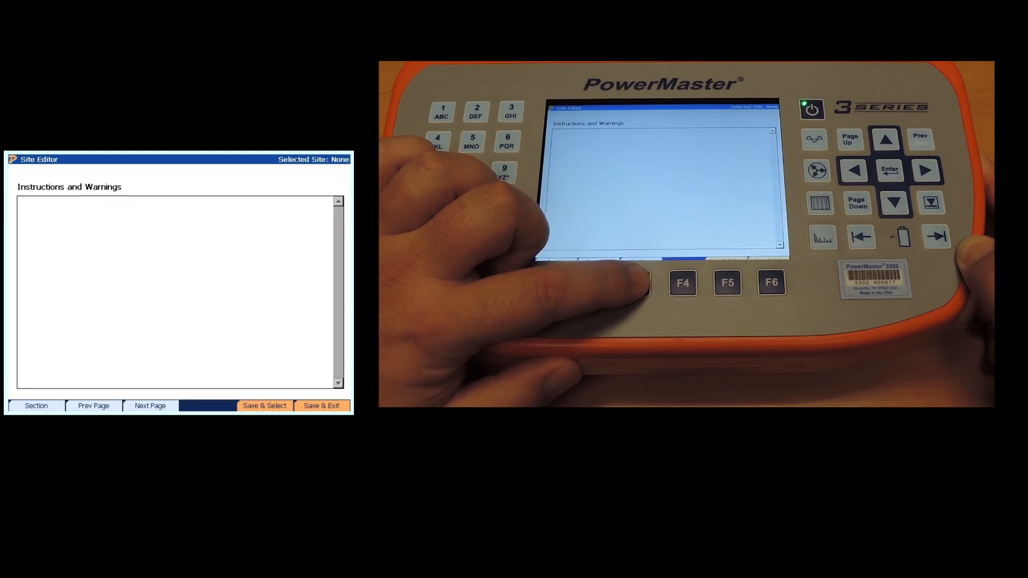
{"action": "left_click", "coordinate": [149, 405]}
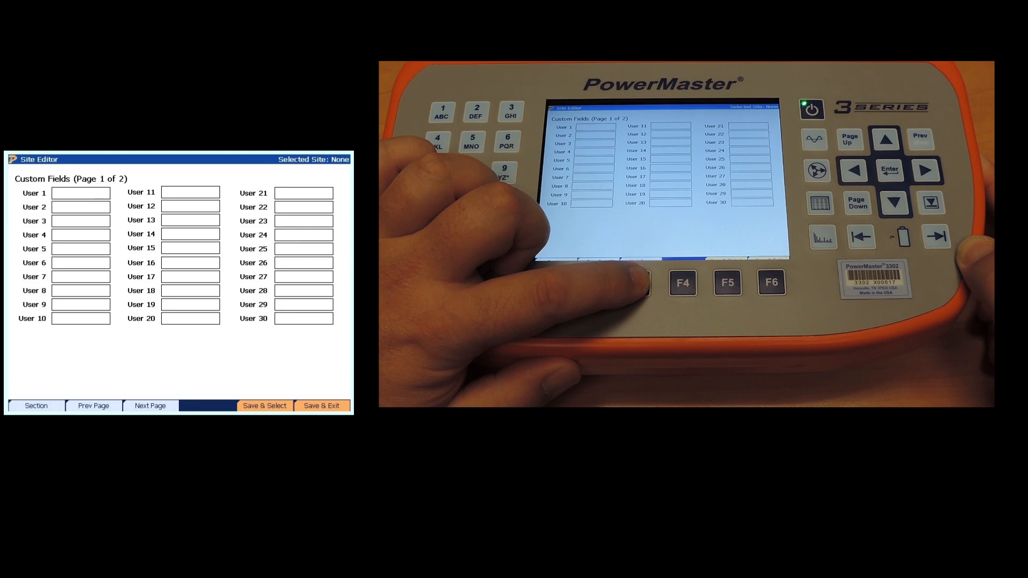
Skip Custom Fields page 2 and Save & Select the DEMO site.
{"action": "left_click", "coordinate": [81, 193]}
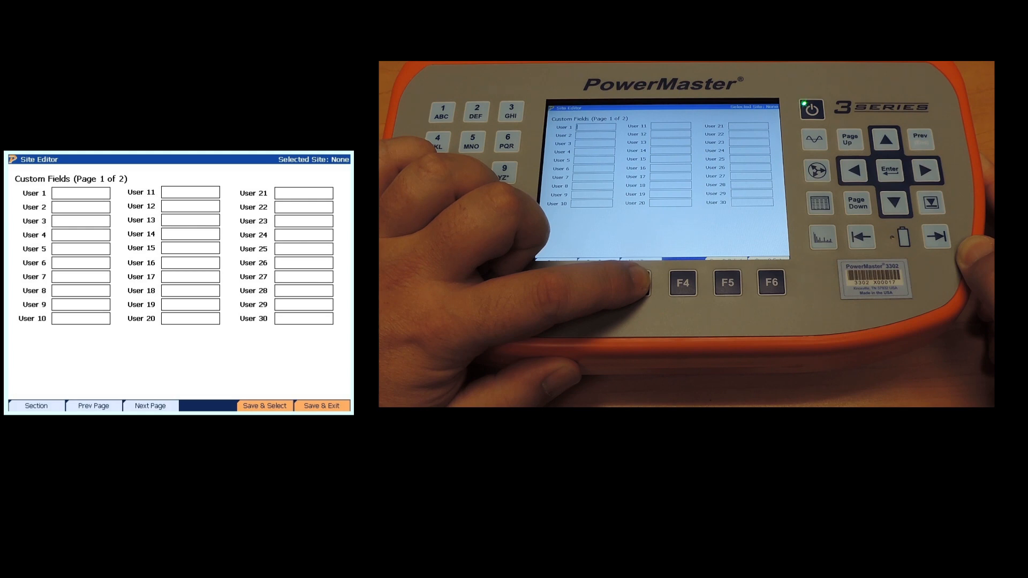
{"action": "left_click", "coordinate": [81, 192]}
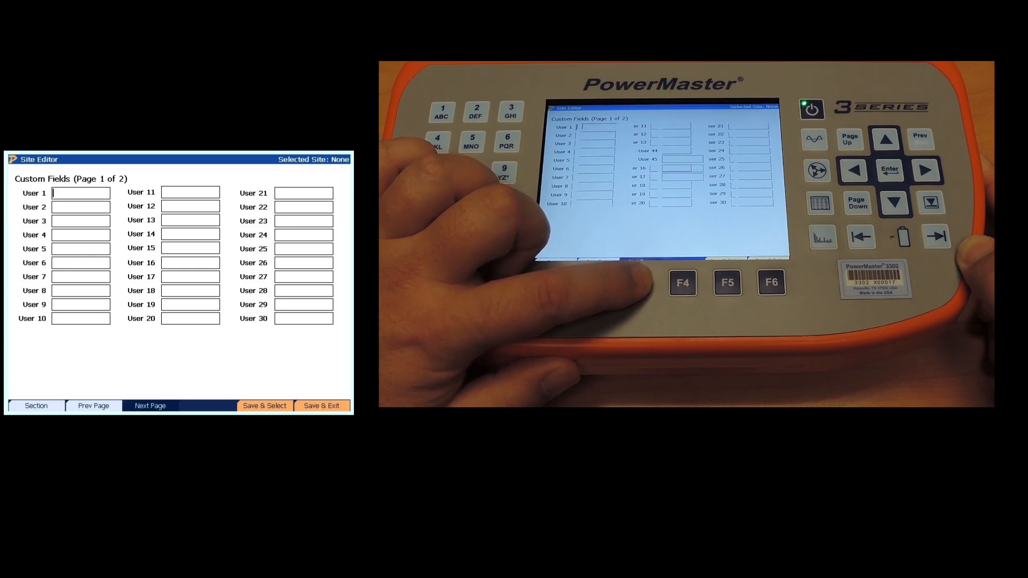
{"action": "left_click", "coordinate": [150, 405]}
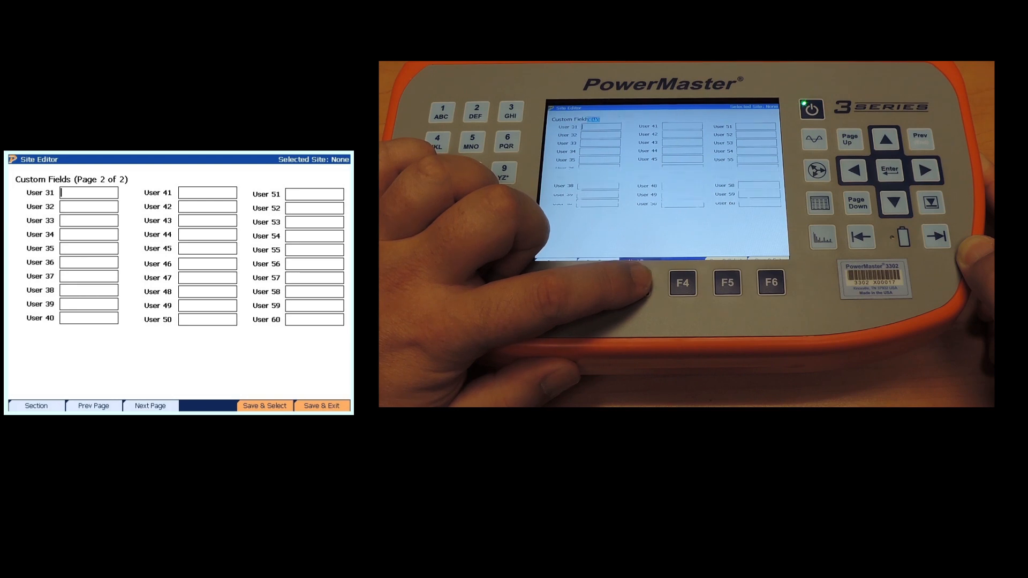
{"action": "left_click", "coordinate": [93, 405]}
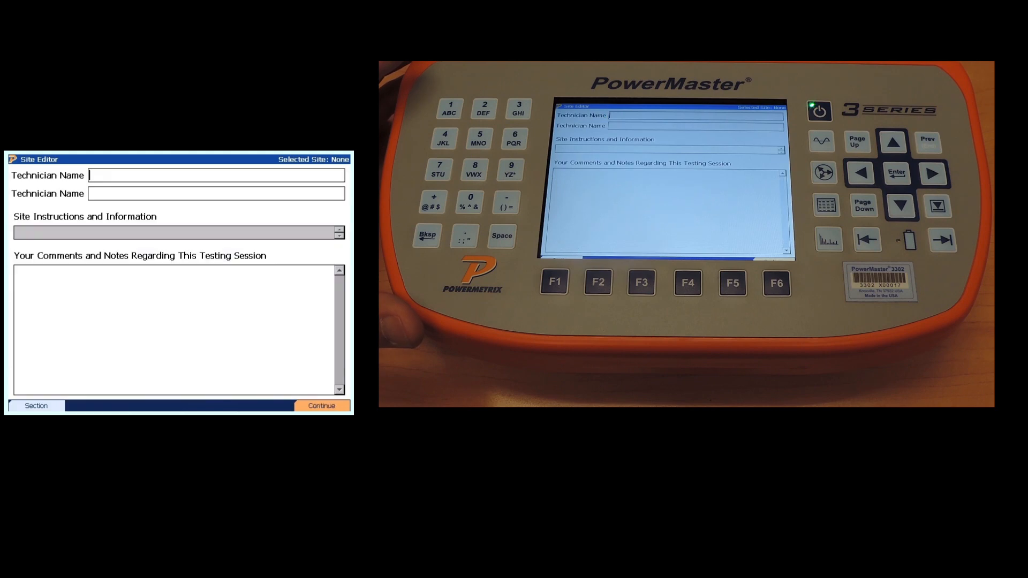
Continue past the technician form back to the Main Menu with DEMO selected.
{"action": "left_click", "coordinate": [321, 406]}
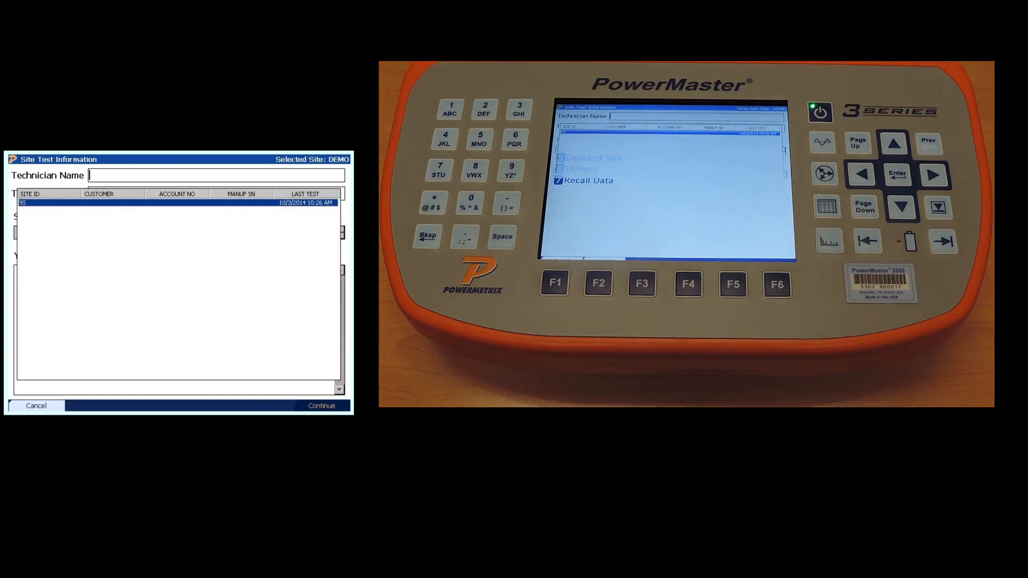
{"action": "left_click", "coordinate": [36, 405]}
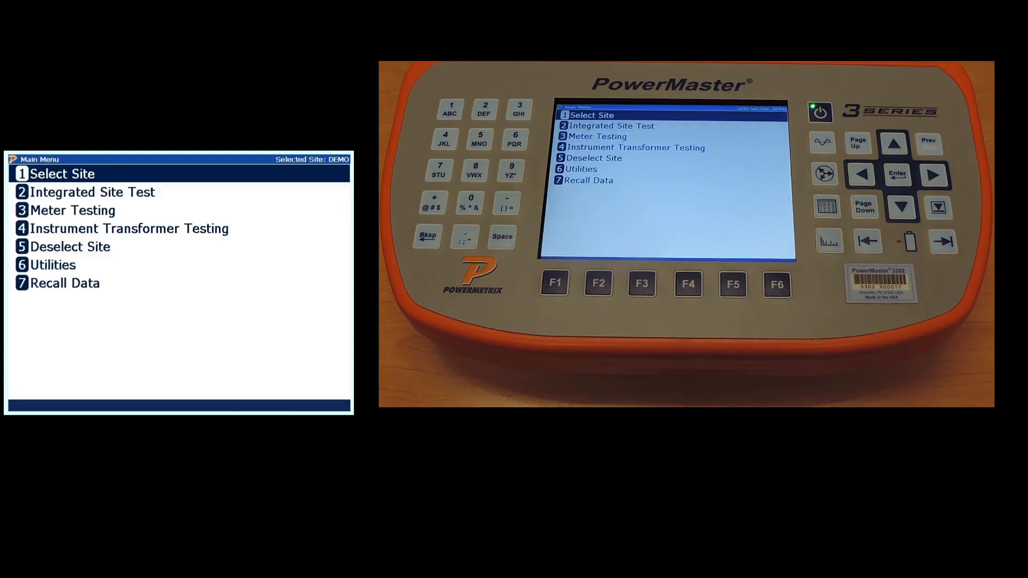